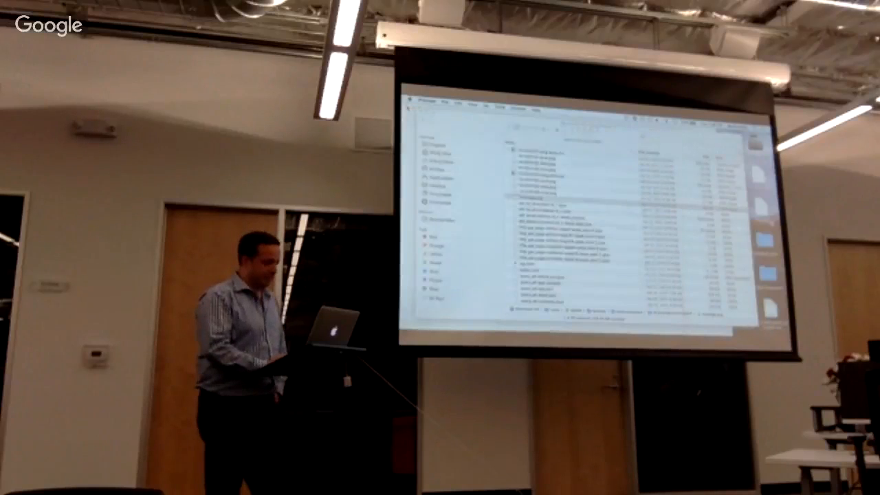
pyautogui.scroll(-3)
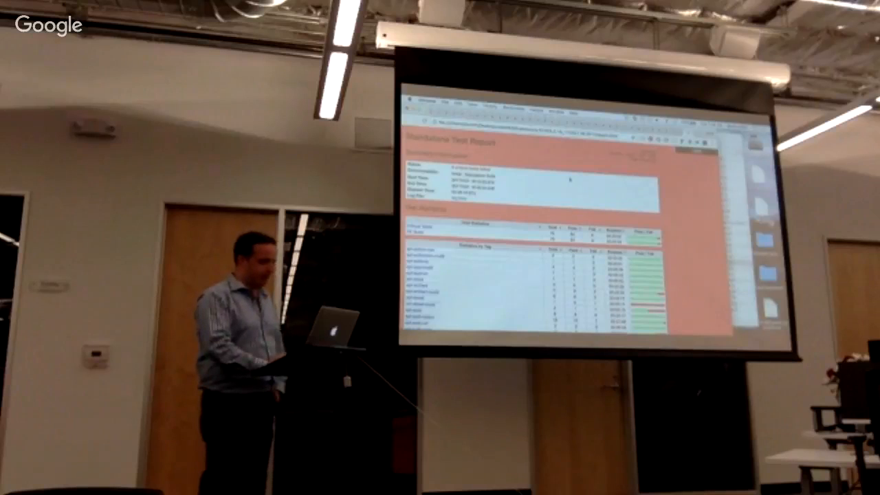
pyautogui.scroll(-3)
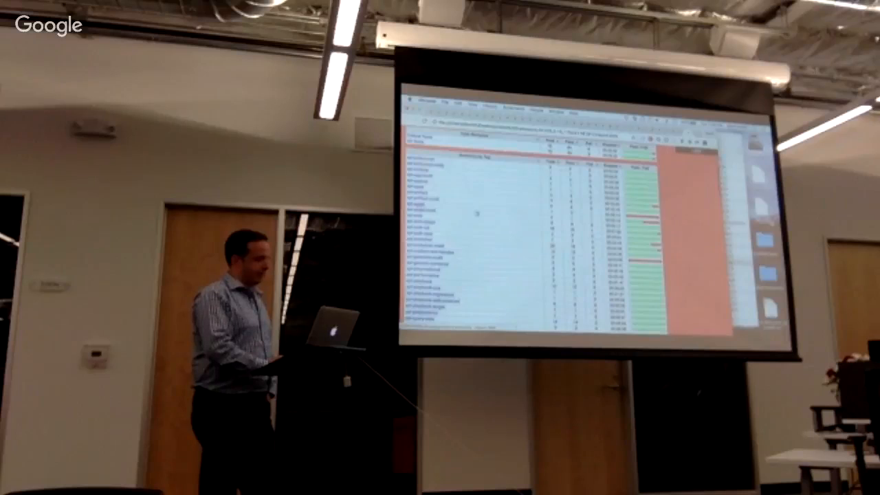
pyautogui.scroll(-3)
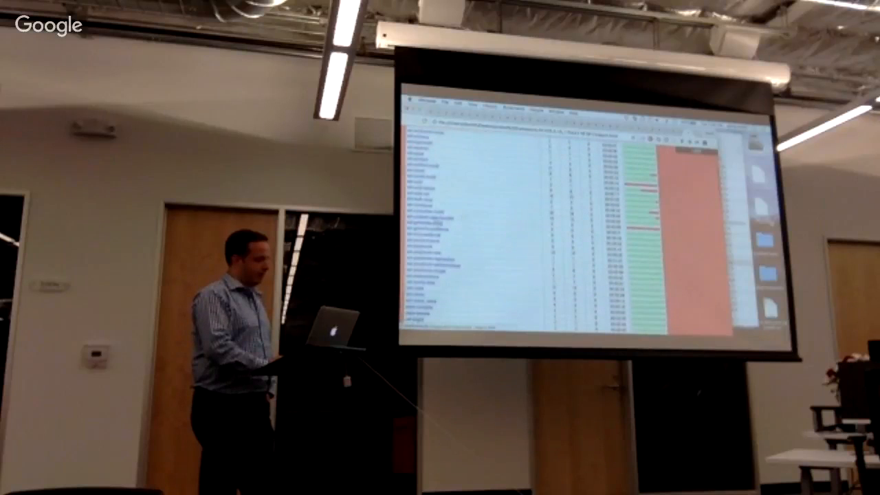